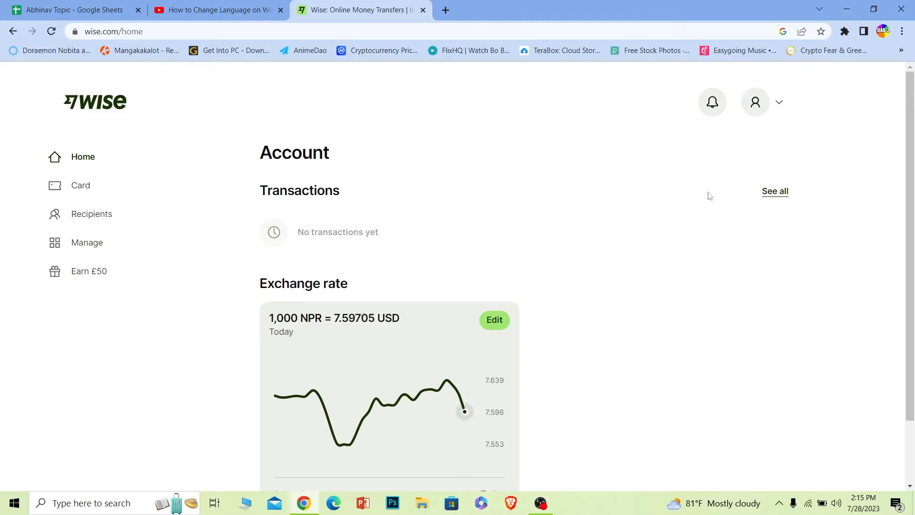
mouse_move(631, 258)
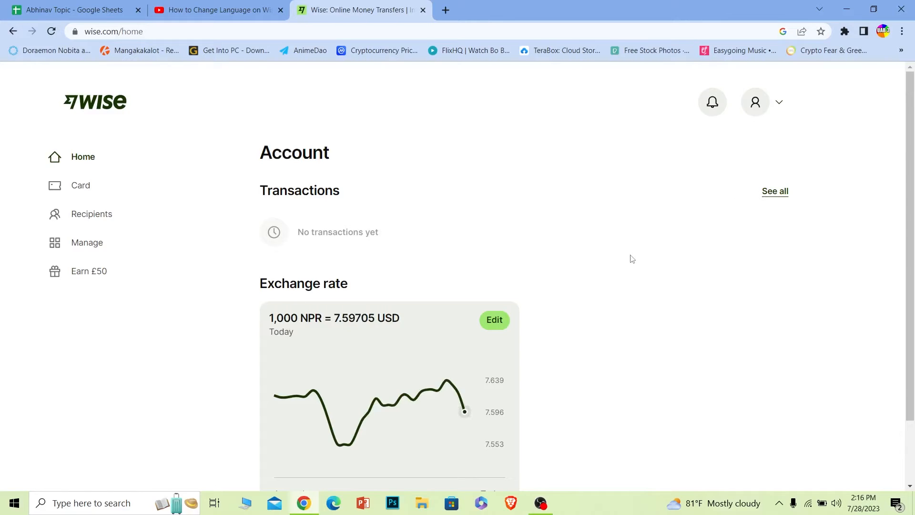
mouse_move(570, 142)
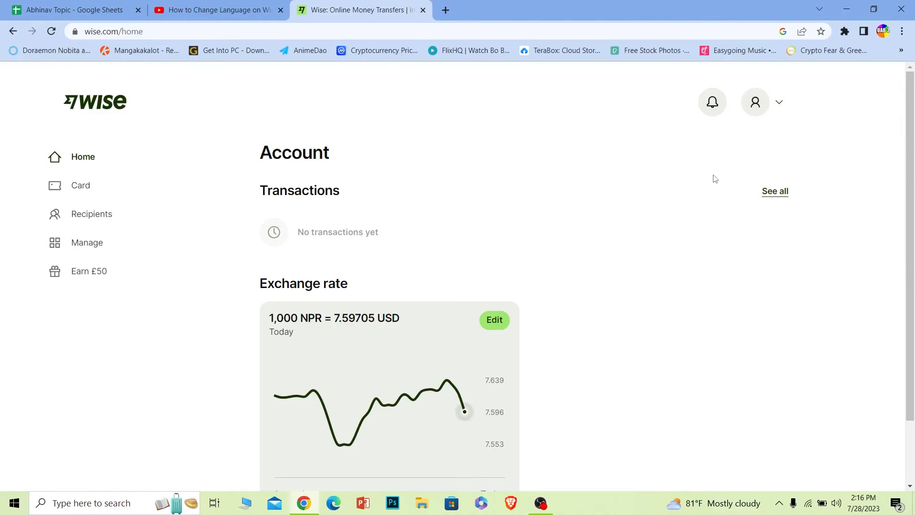
mouse_move(763, 102)
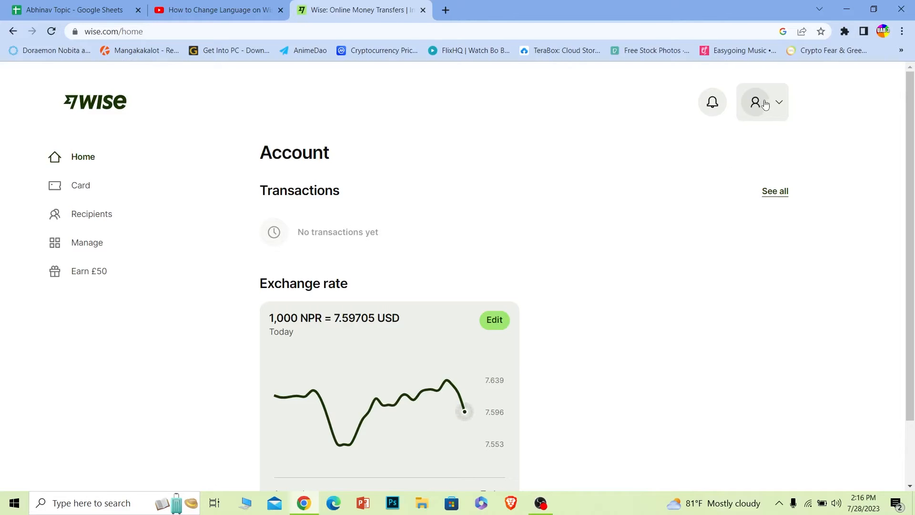
Open Wise account Settings from the profile menu.
click(762, 101)
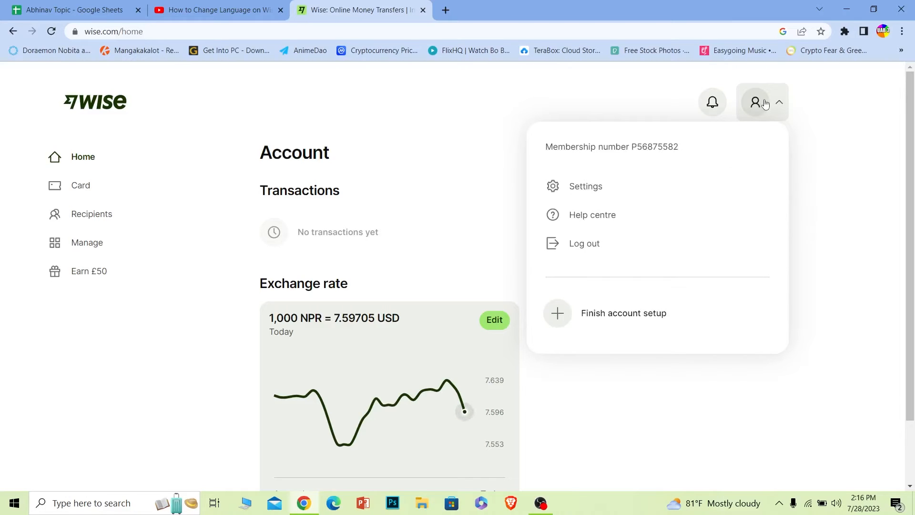
mouse_move(585, 186)
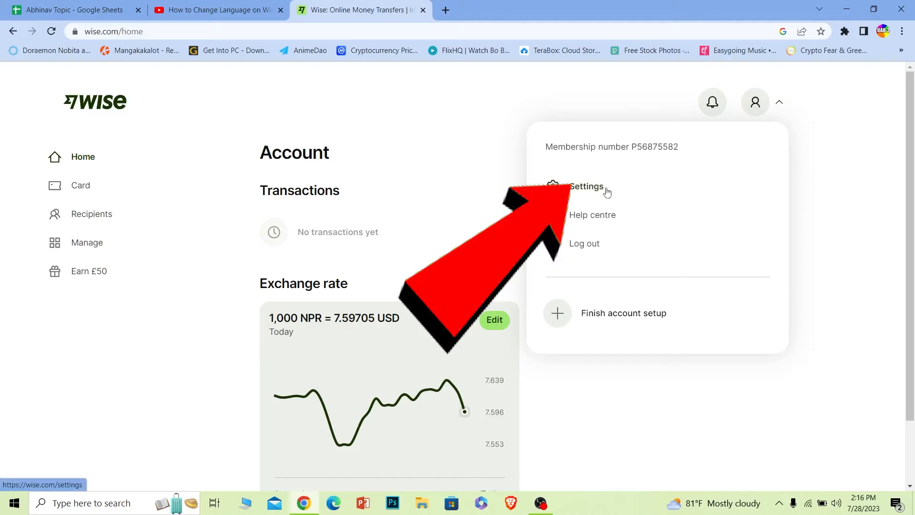
click(586, 185)
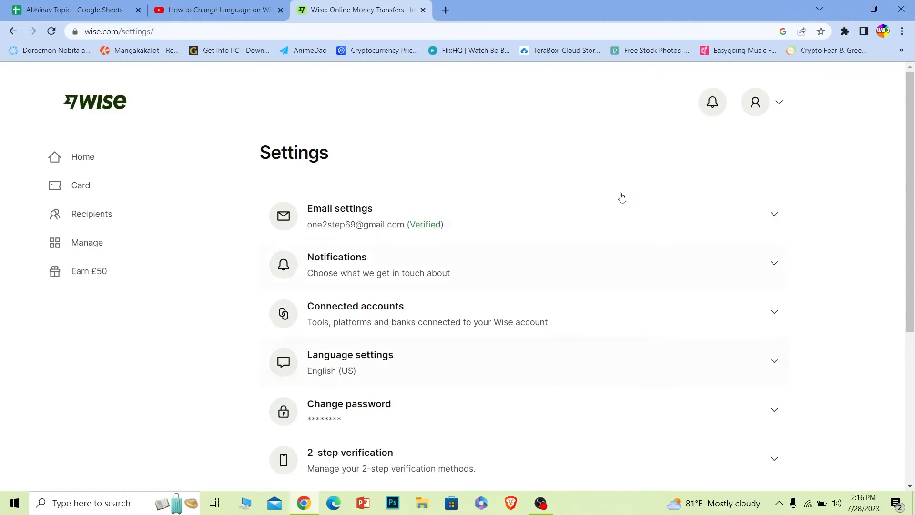
mouse_move(442, 355)
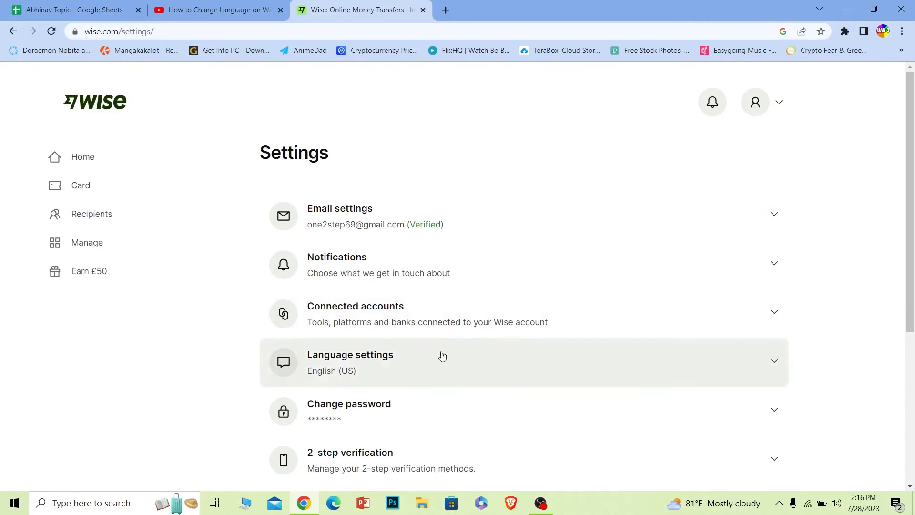
mouse_move(344, 364)
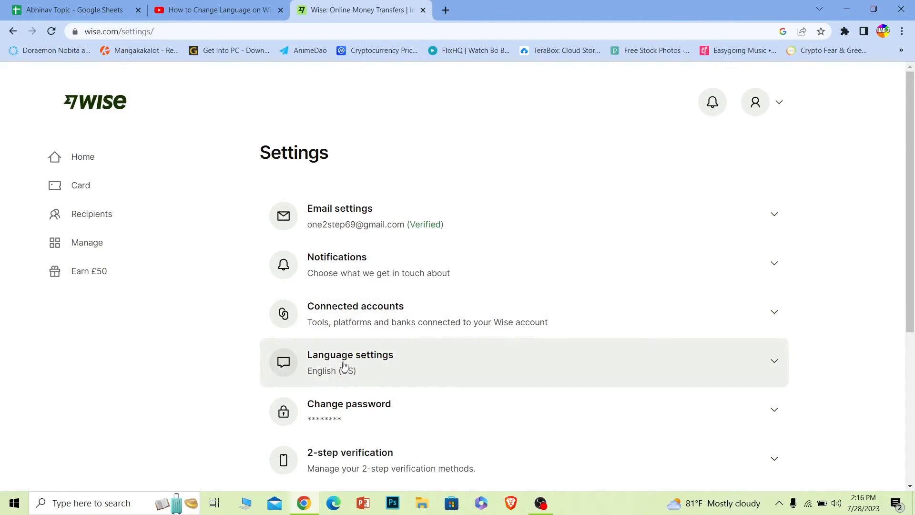
mouse_move(361, 365)
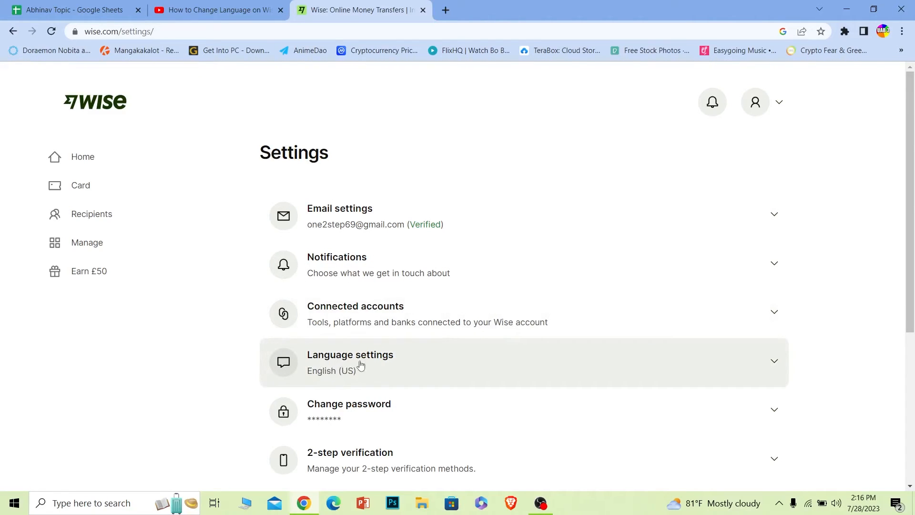
Select Italiano as the default language under Language settings.
click(357, 362)
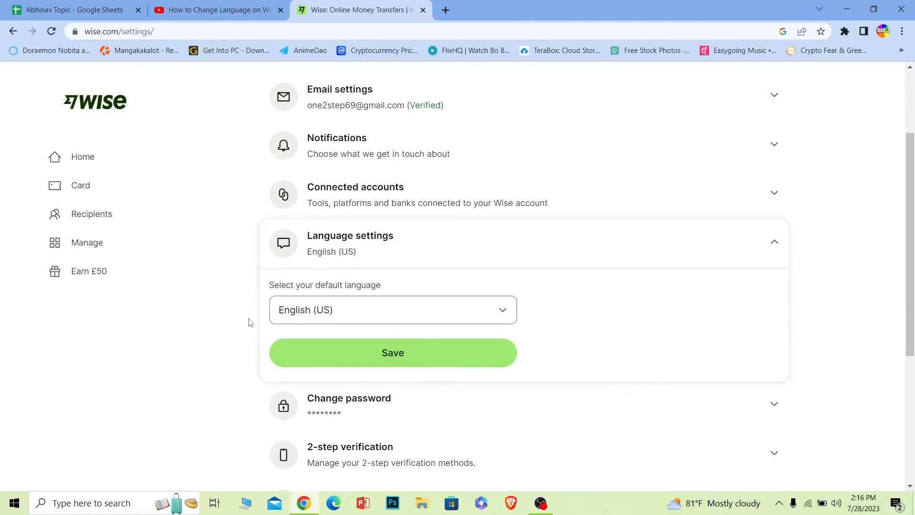
mouse_move(360, 278)
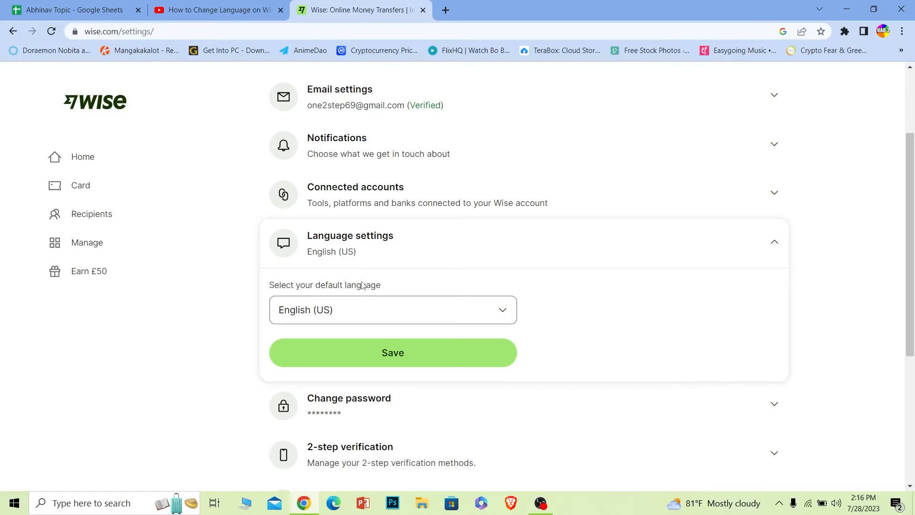
mouse_move(470, 314)
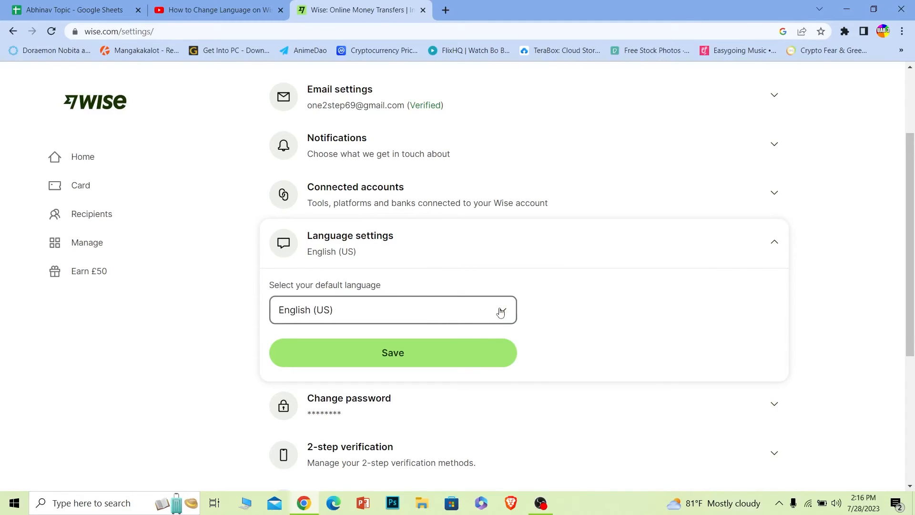
click(392, 309)
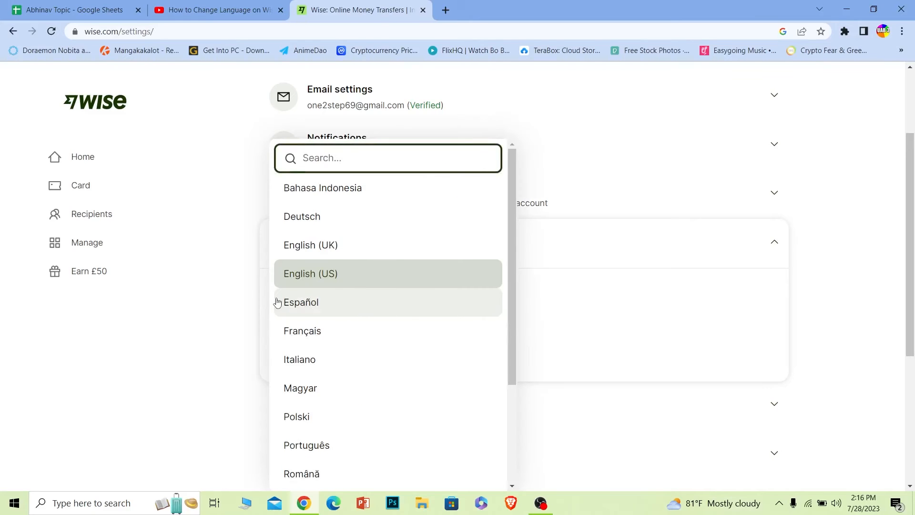
scroll(down, 3)
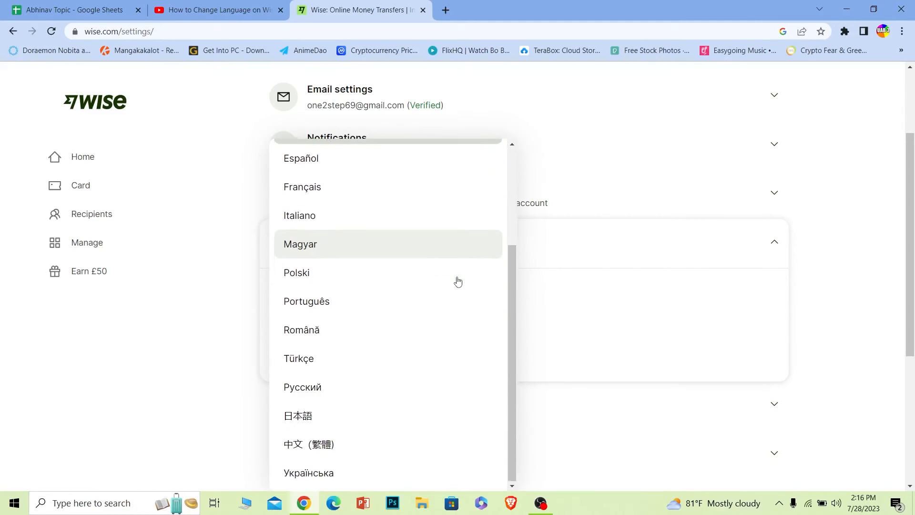
mouse_move(414, 256)
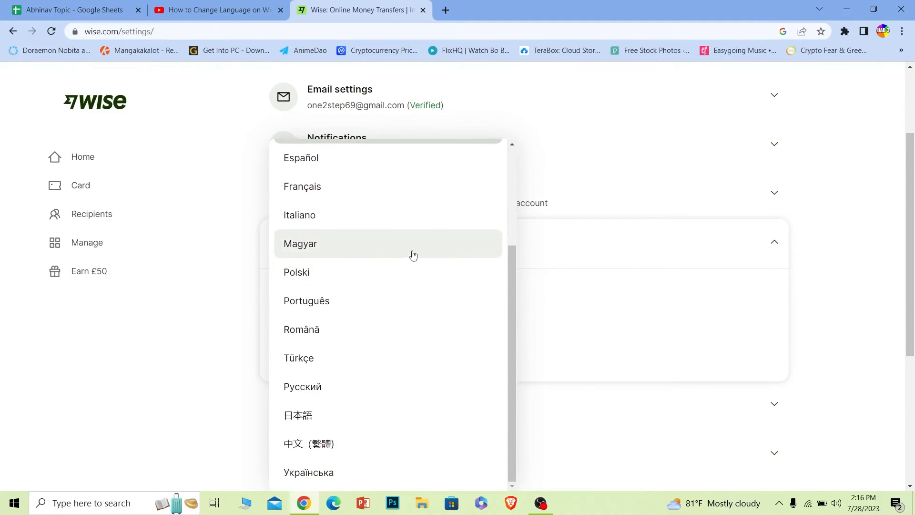
mouse_move(350, 220)
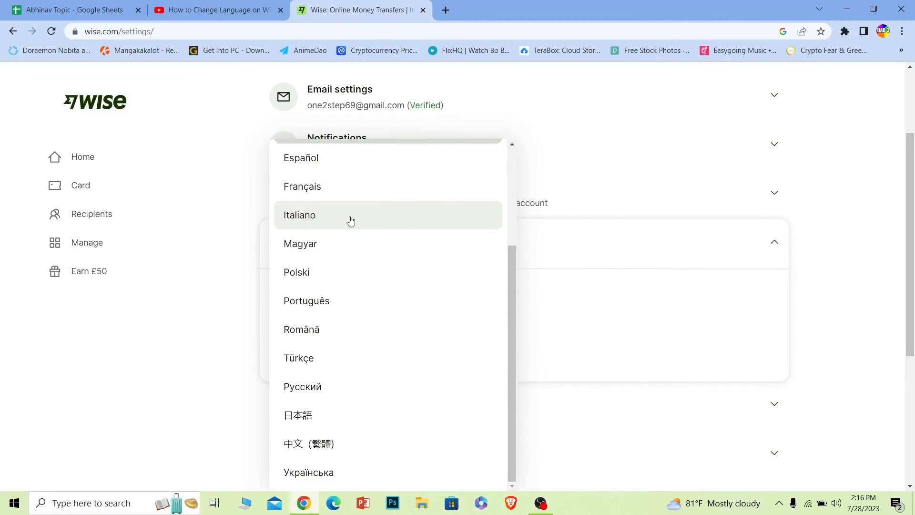
click(298, 215)
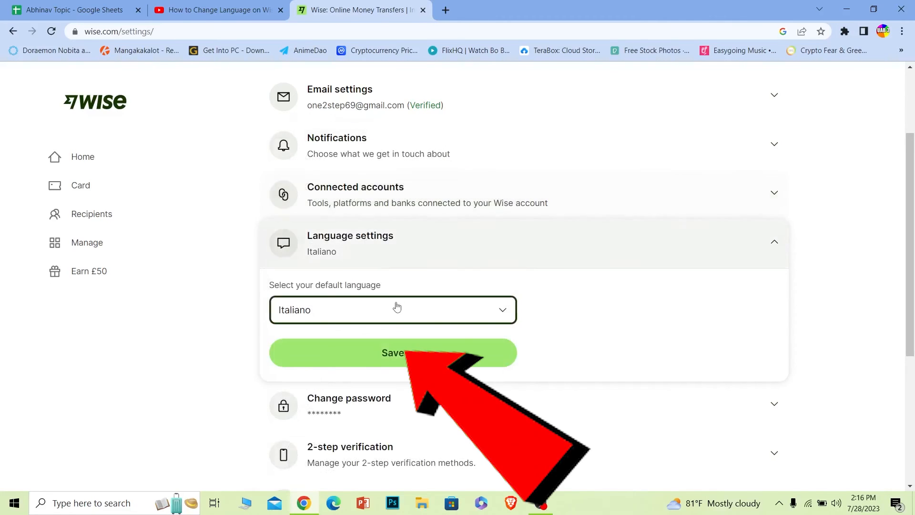
Save Italiano as the account language, then return to the Home page.
click(392, 353)
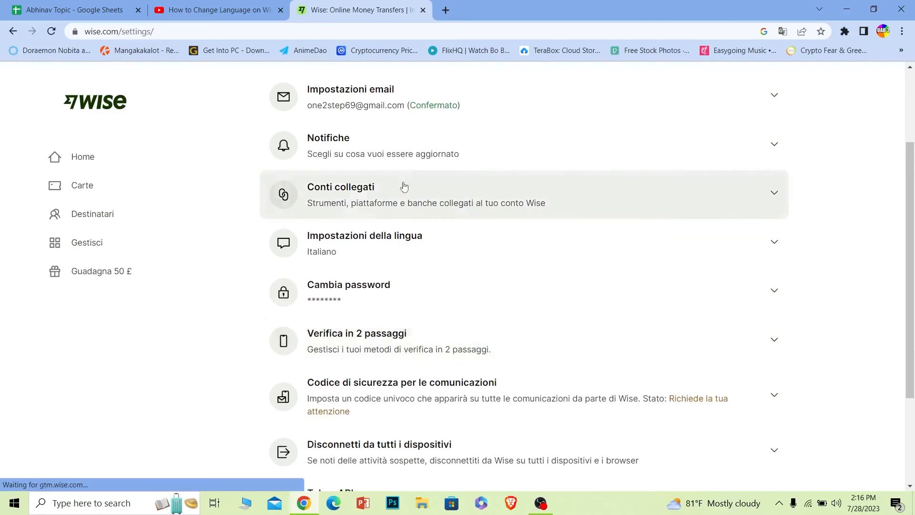
mouse_move(328, 152)
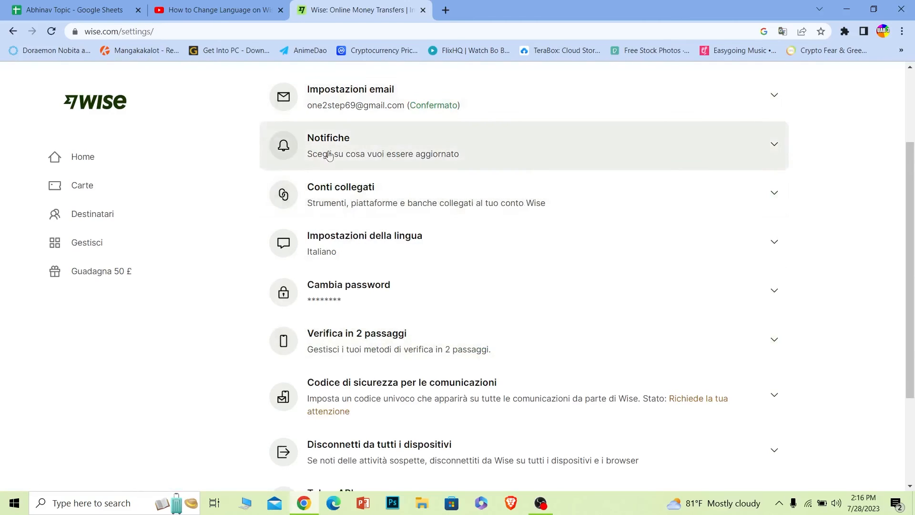
mouse_move(206, 280)
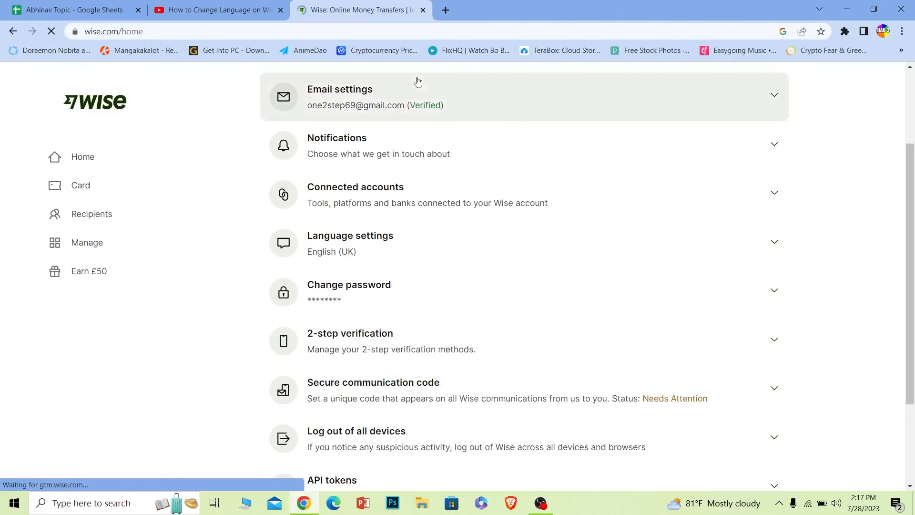
click(82, 157)
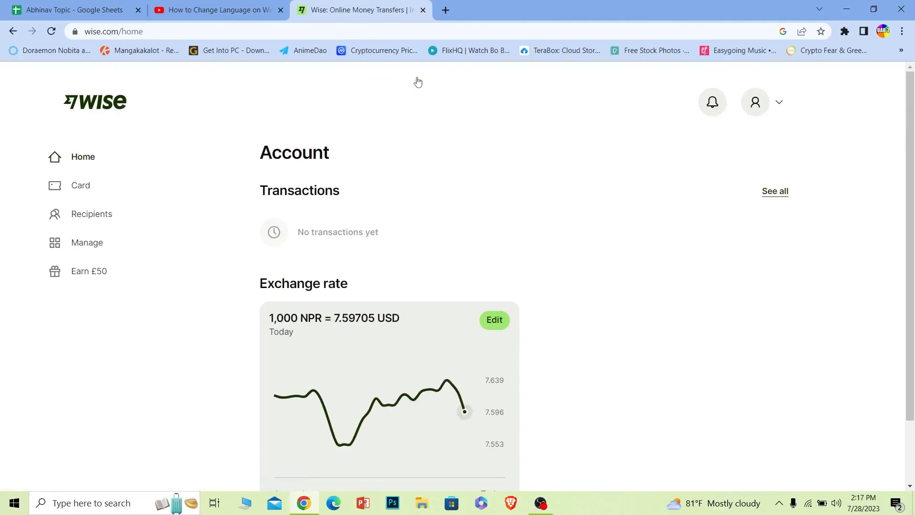